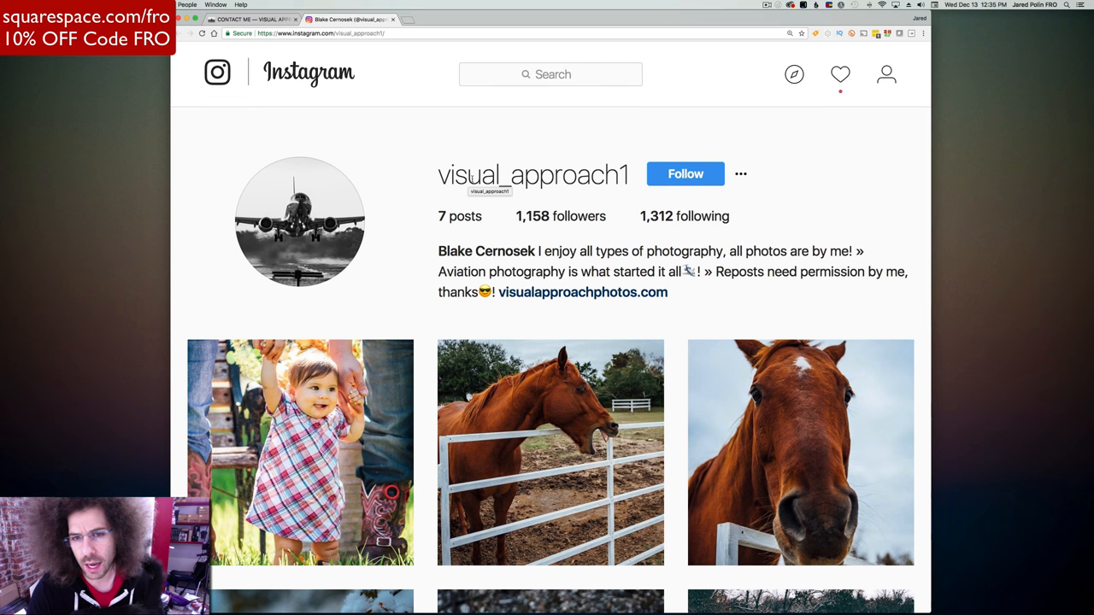
mouse_move(527, 232)
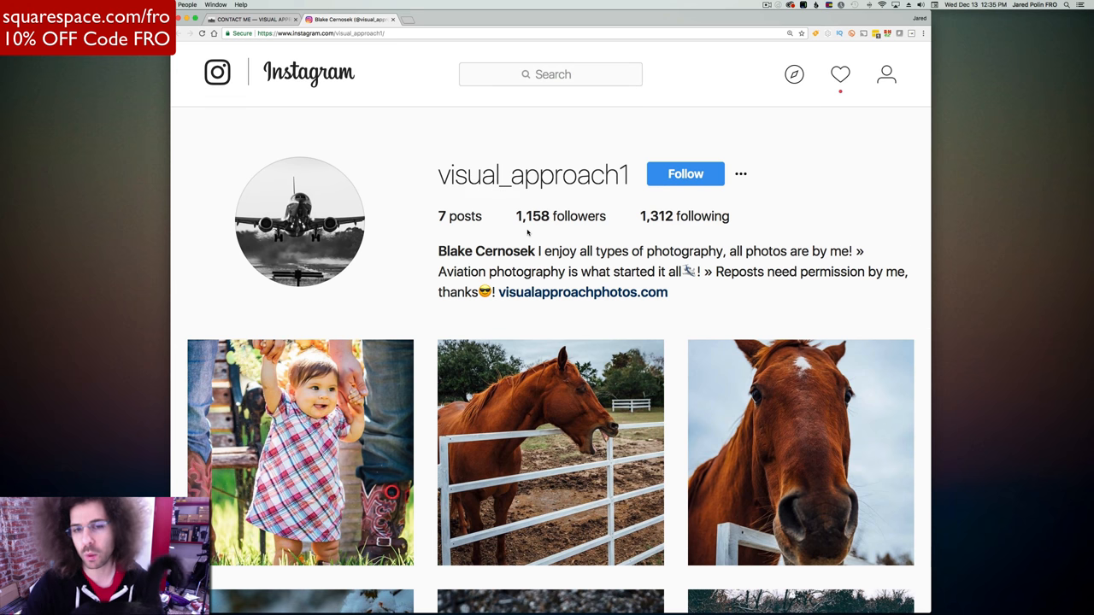
Scroll the visual_approach1 profile down to the last row with the black-and-white airplane video
scroll("down", 3)
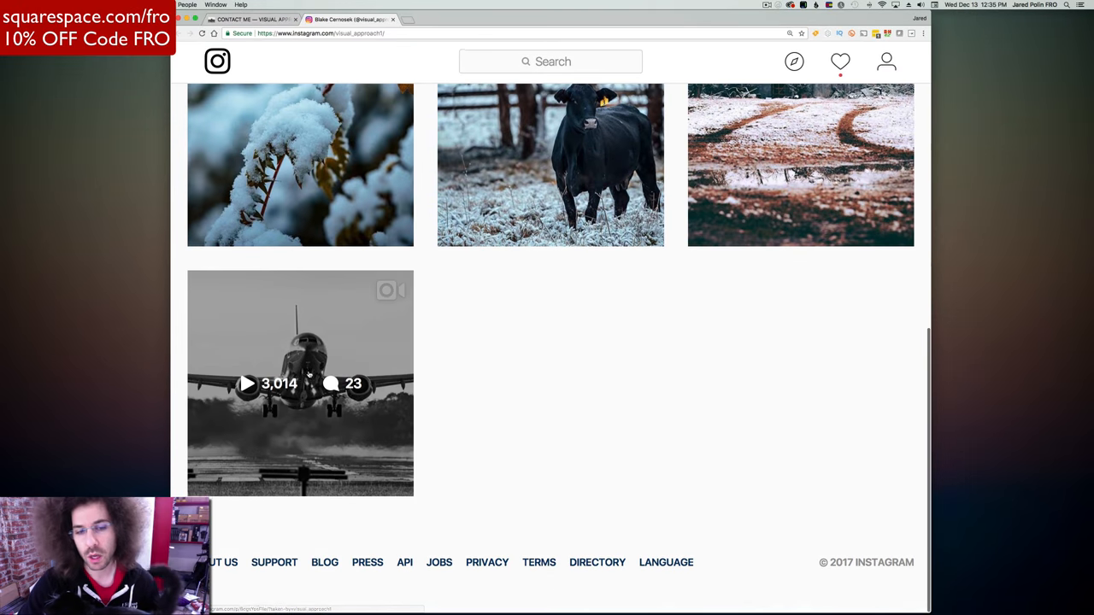
Open the airplane video post, scroll its caption for aircraft details and hashtags, then leave
left_click(299, 382)
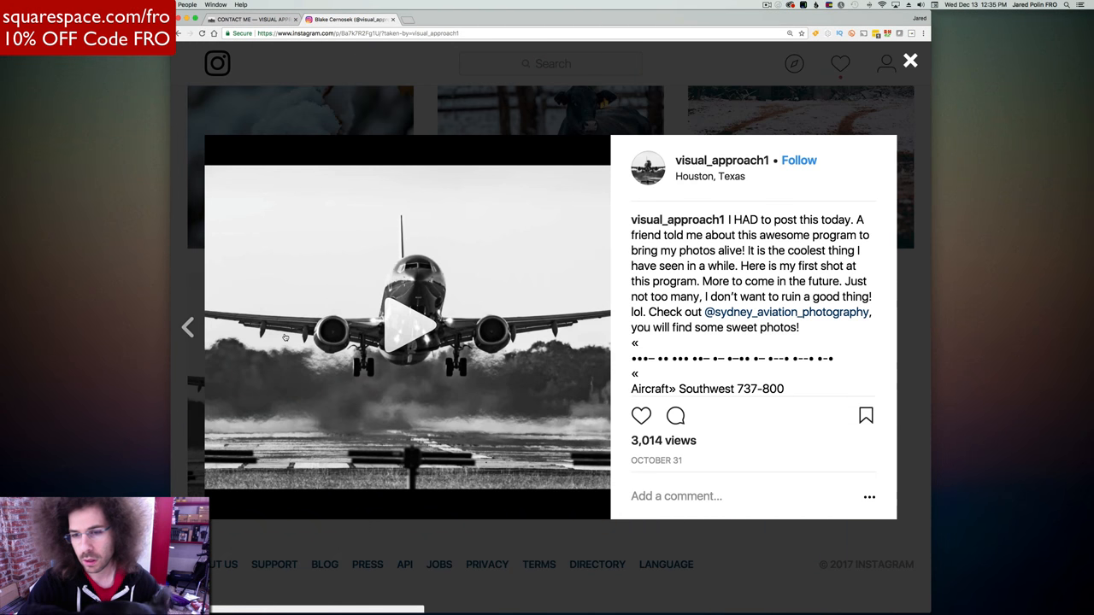
scroll("down", 3)
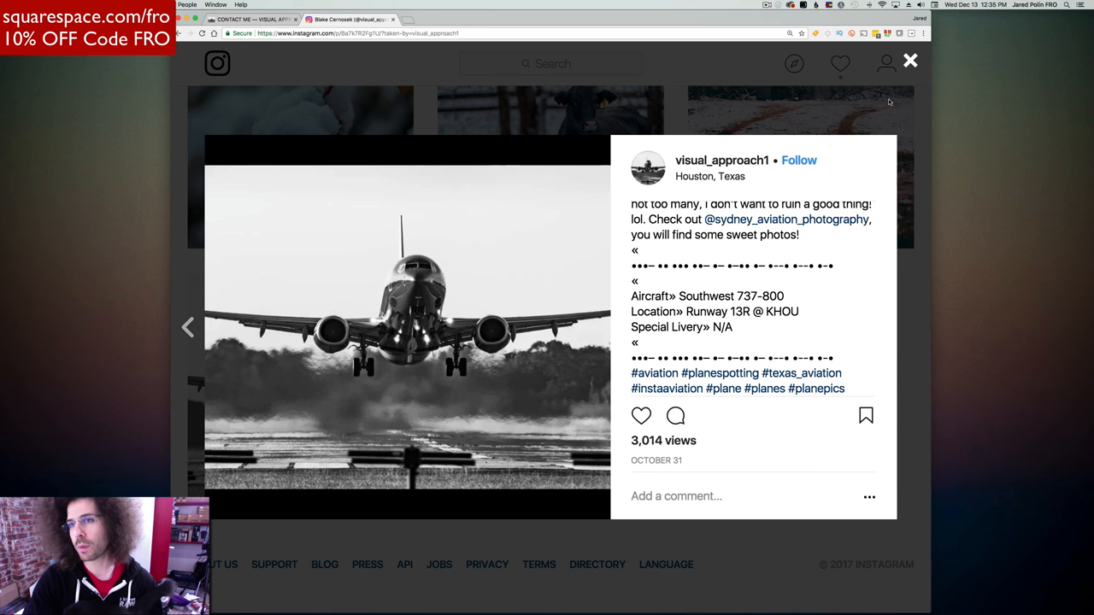
left_click(910, 61)
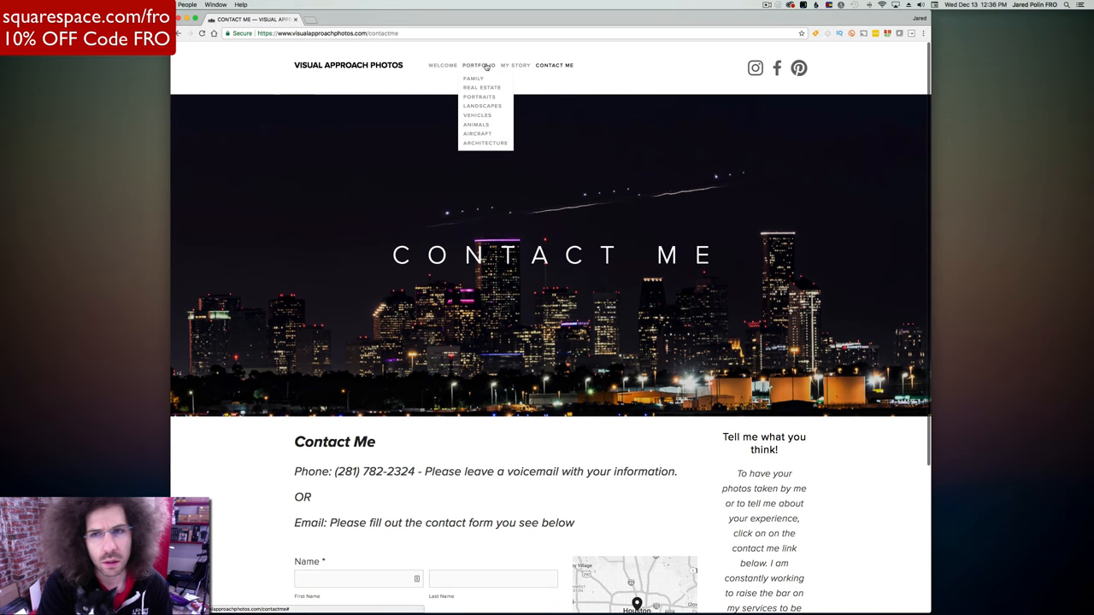
Scroll the Visual Approach Photos landing page showing the airplane image and entry links
scroll("down", 3)
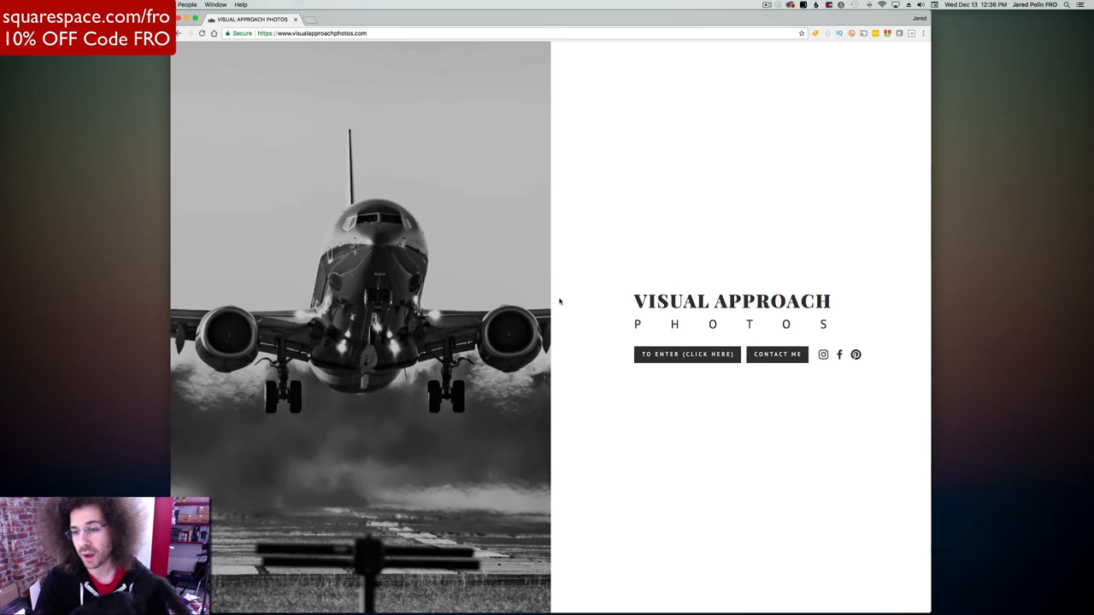
mouse_move(584, 306)
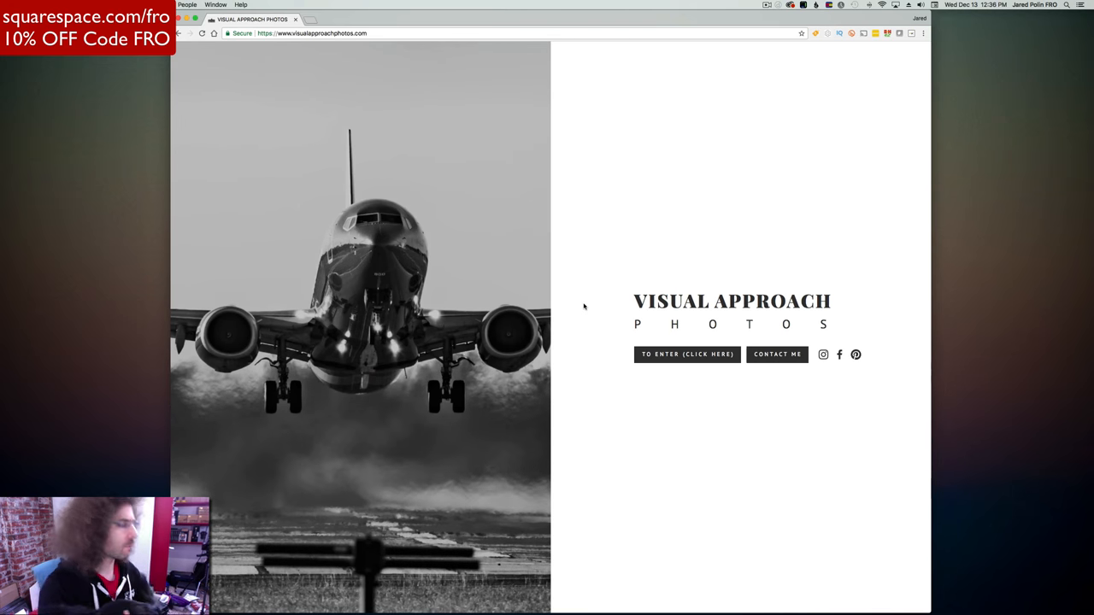